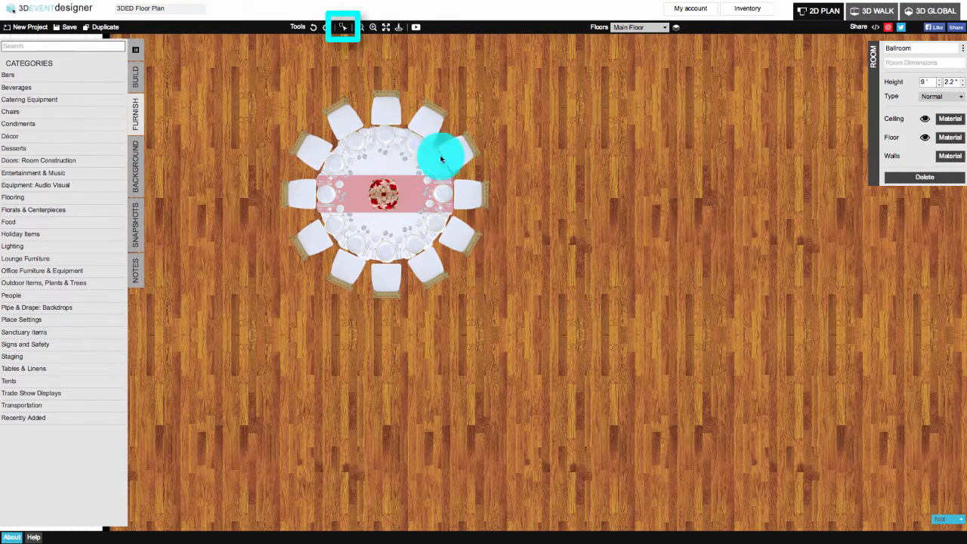
Step: Group-select the round table with its chairs and centerpiece, and duplicate it below
{"action": "left_click", "coordinate": [340, 27]}
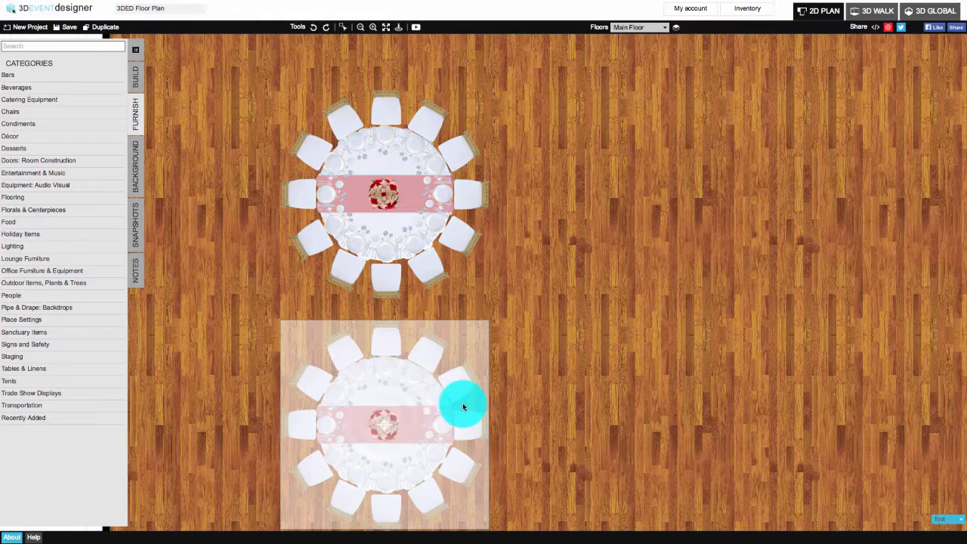
Step: Drag the duplicate to the right and copy it to the 2nd Floor
{"action": "left_click_drag", "start_coordinate": [463, 406], "coordinate": [612, 197]}
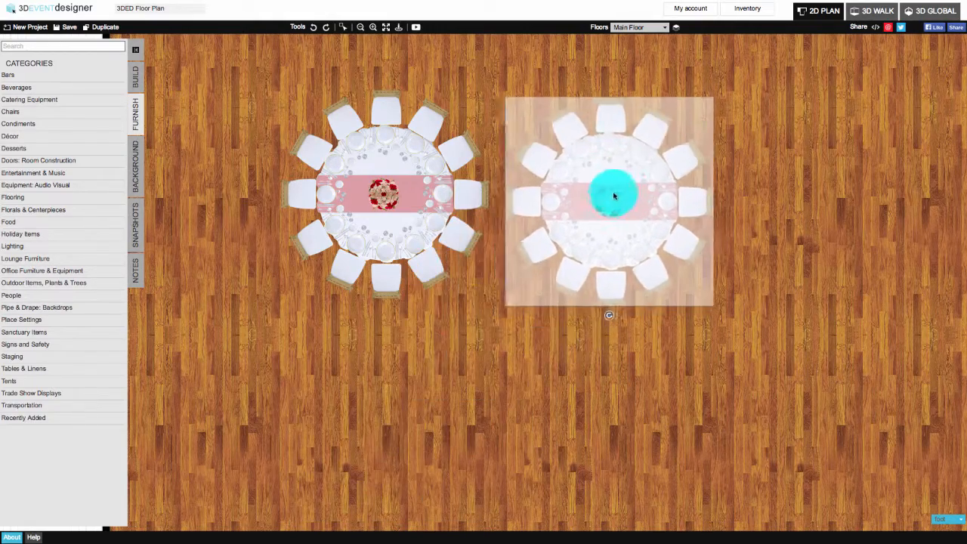
{"action": "left_click_drag", "start_coordinate": [614, 196], "coordinate": [655, 191]}
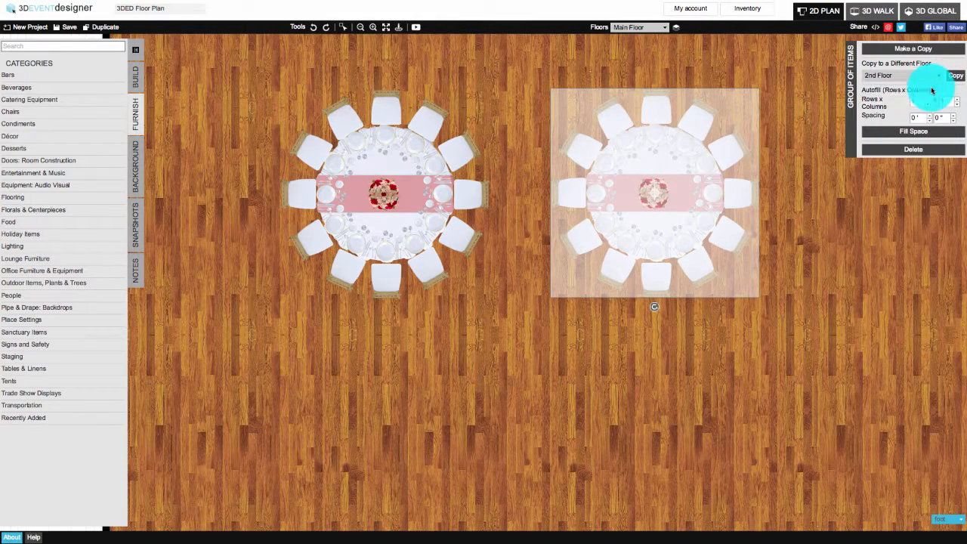
{"action": "left_click", "coordinate": [957, 75]}
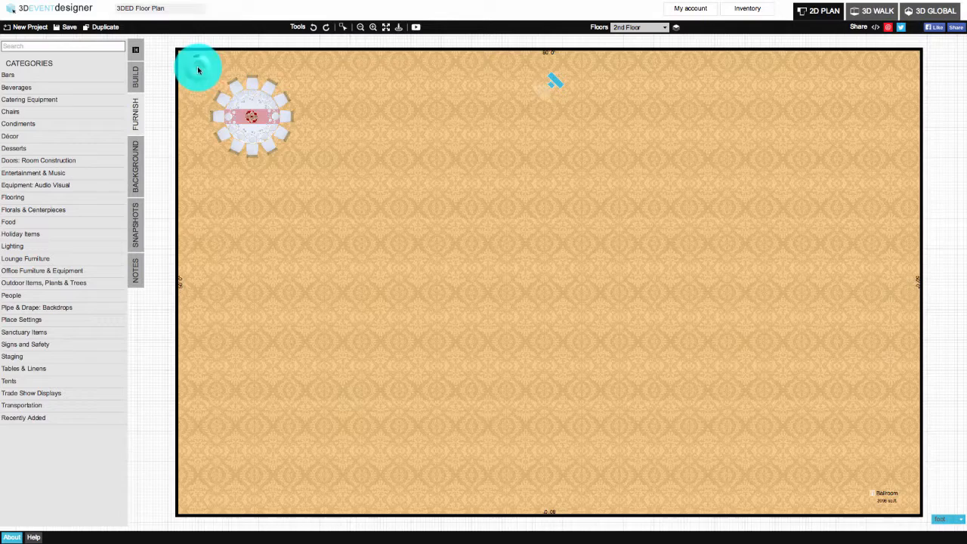
Step: Autofill the 2nd Floor table setting as a 3 x 5 grid with Fill Space
{"action": "left_click", "coordinate": [251, 117]}
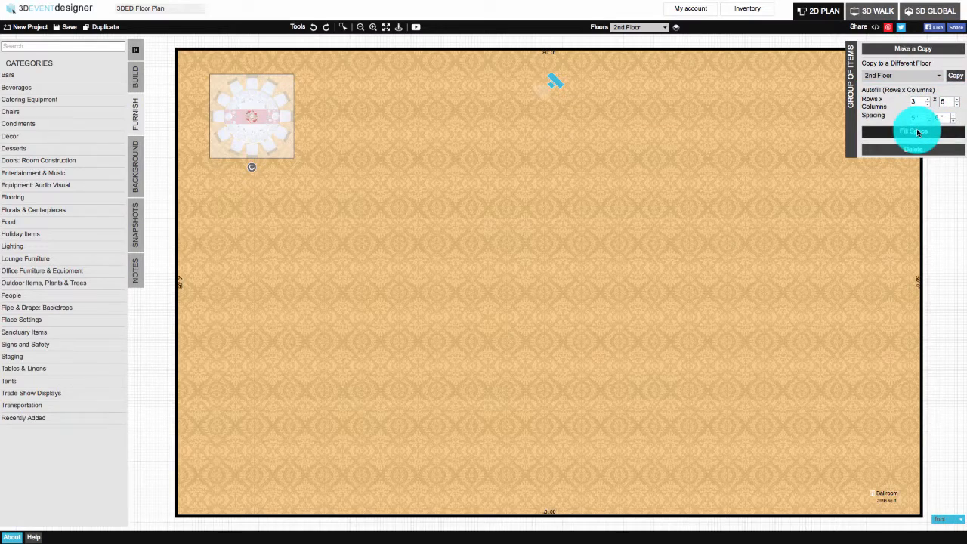
{"action": "left_click", "coordinate": [913, 131]}
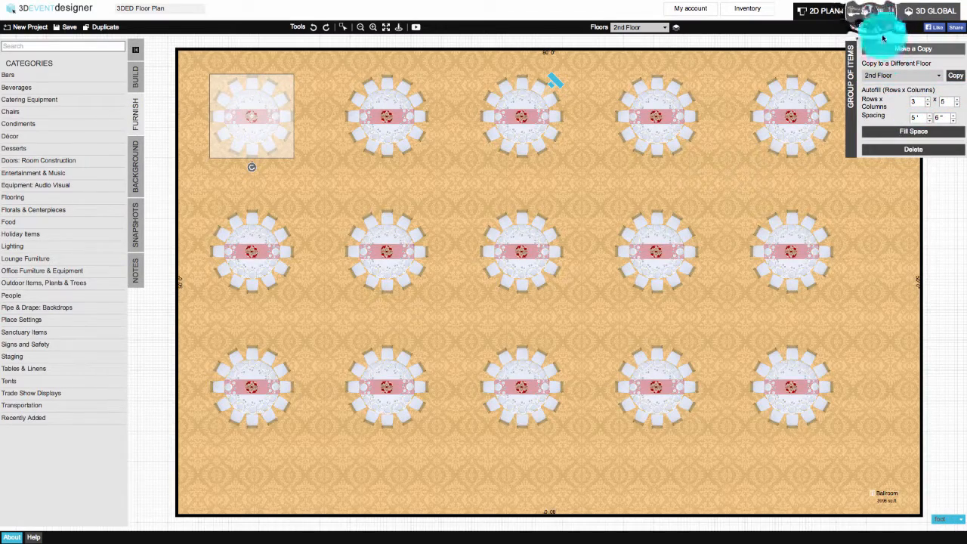
Step: Look around the 15-table ballroom in 3D WALK, then return to the plan
{"action": "left_click", "coordinate": [872, 11]}
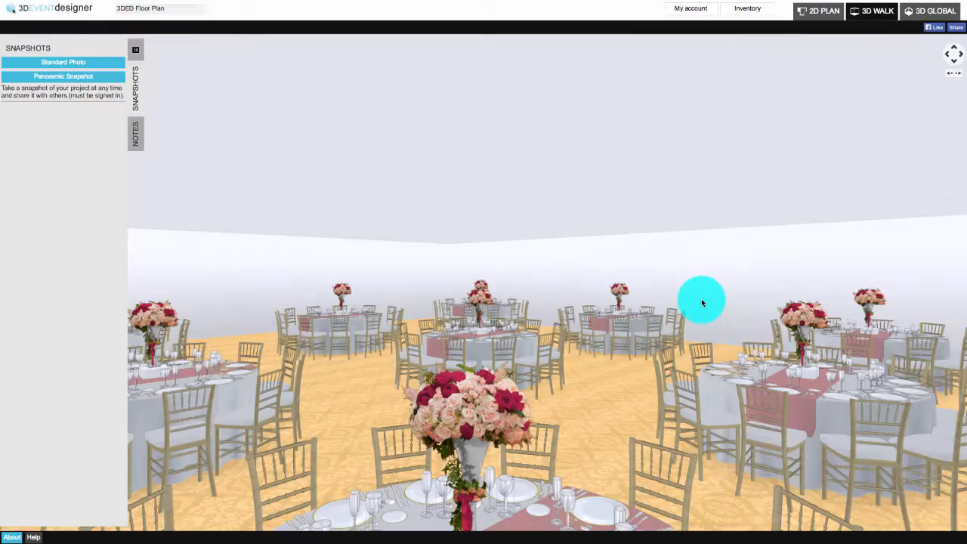
{"action": "left_click_drag", "start_coordinate": [701, 300], "coordinate": [684, 300]}
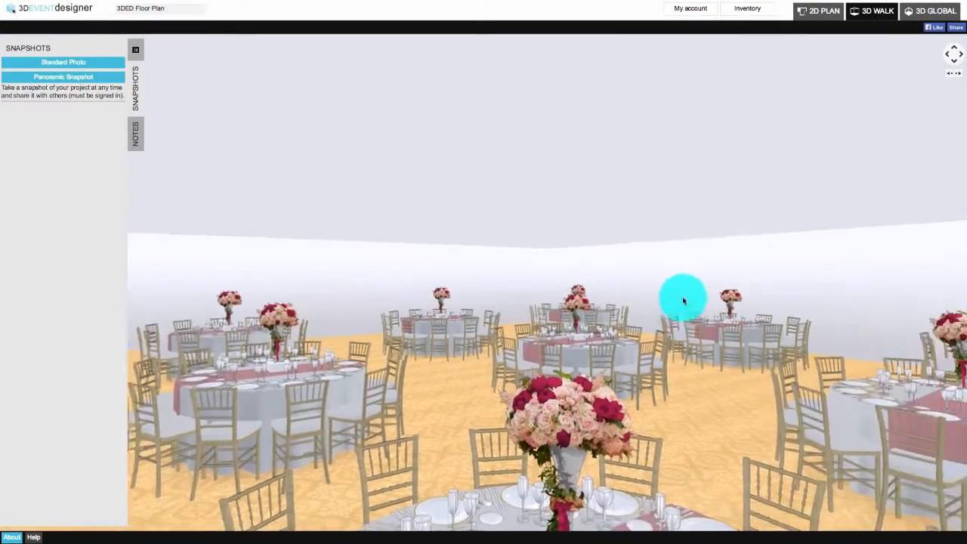
{"action": "left_click", "coordinate": [821, 11]}
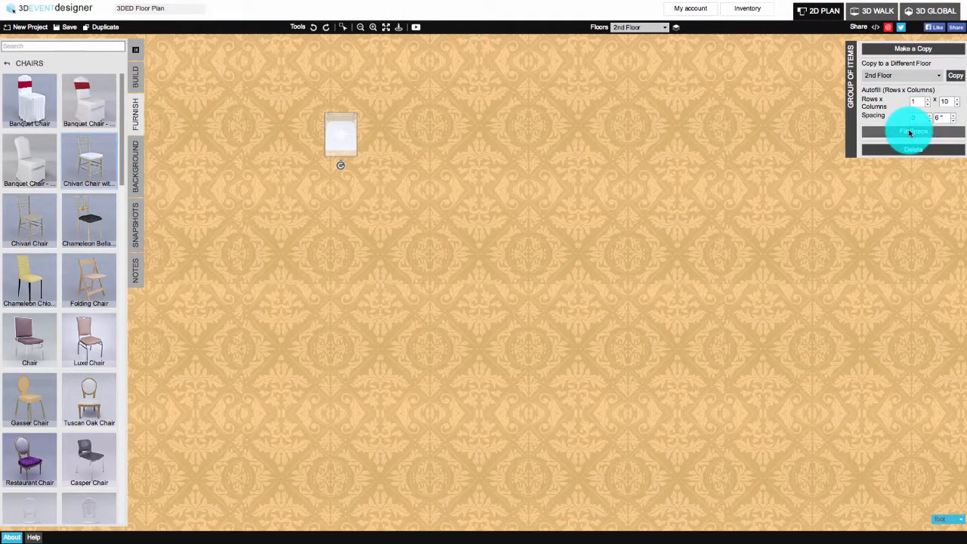
Step: Autofill chairs 1 x 10 then 4 x 1, preview in 3D, and delete the front row
{"action": "left_click", "coordinate": [911, 132]}
{"action": "type", "text": "4"}
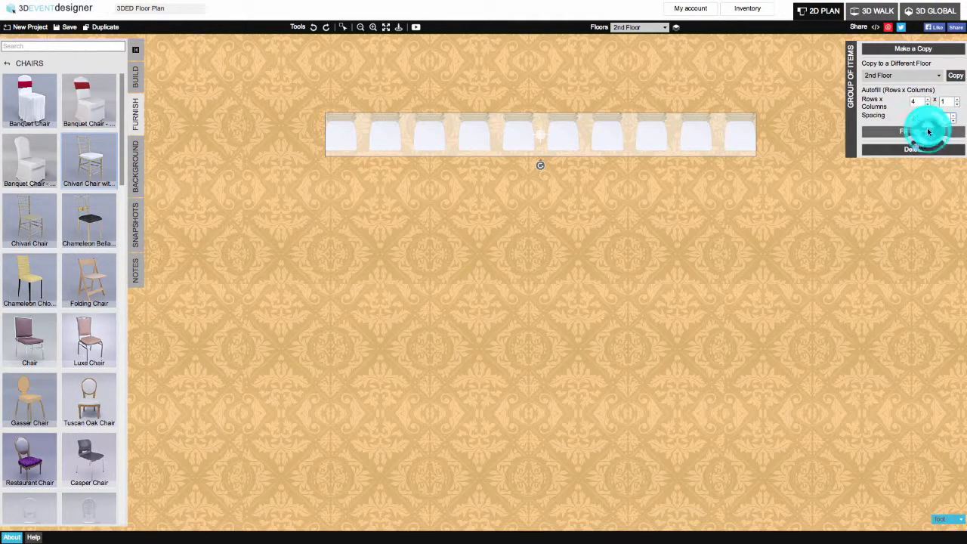
{"action": "left_click", "coordinate": [912, 131]}
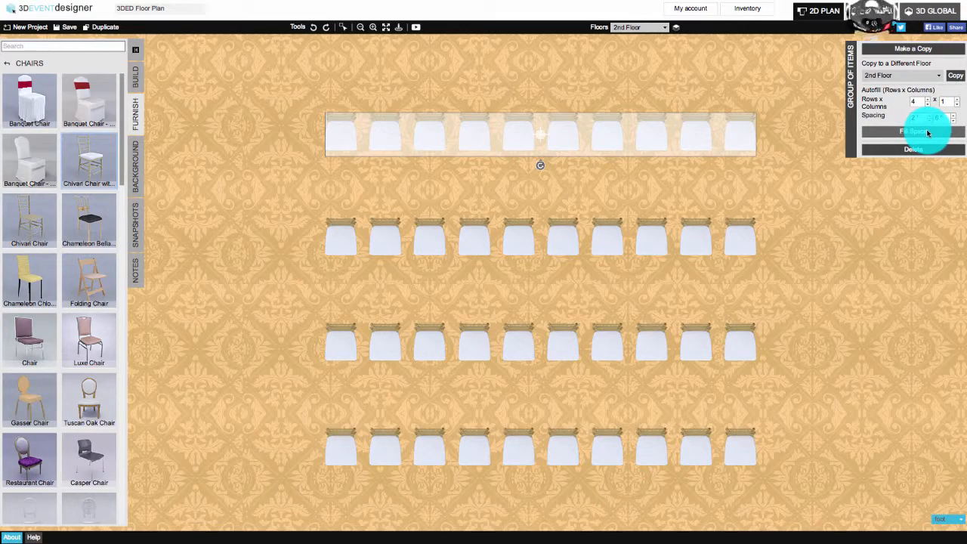
{"action": "left_click", "coordinate": [877, 10]}
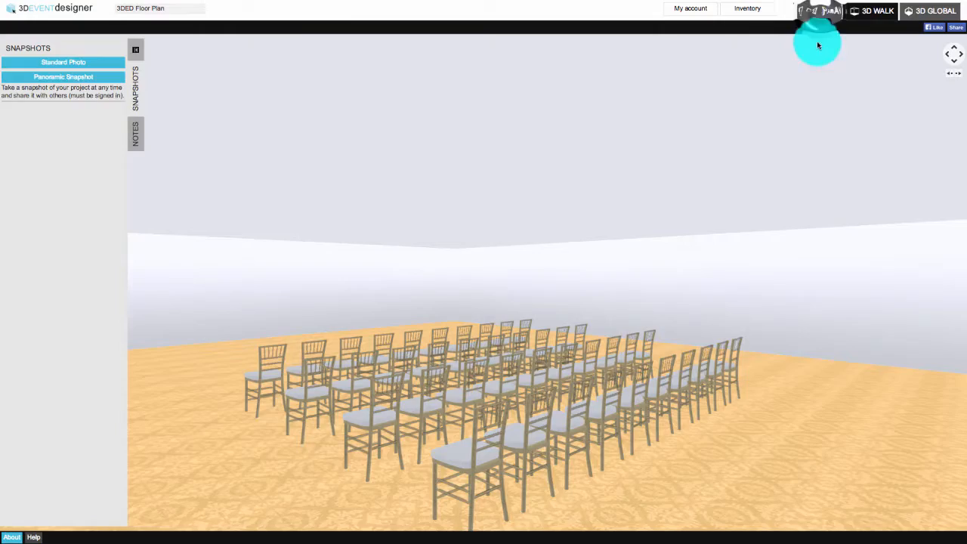
{"action": "left_click", "coordinate": [822, 11]}
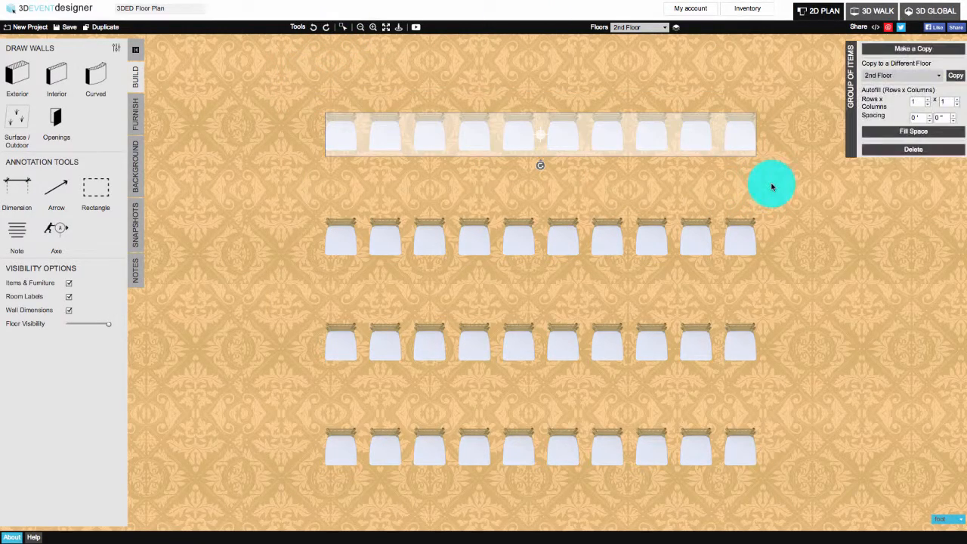
{"action": "left_click", "coordinate": [913, 149]}
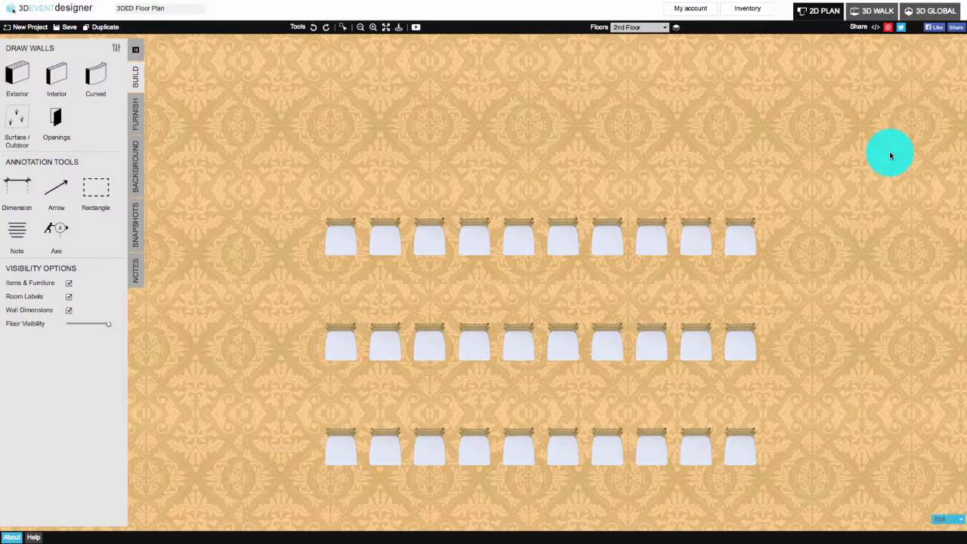